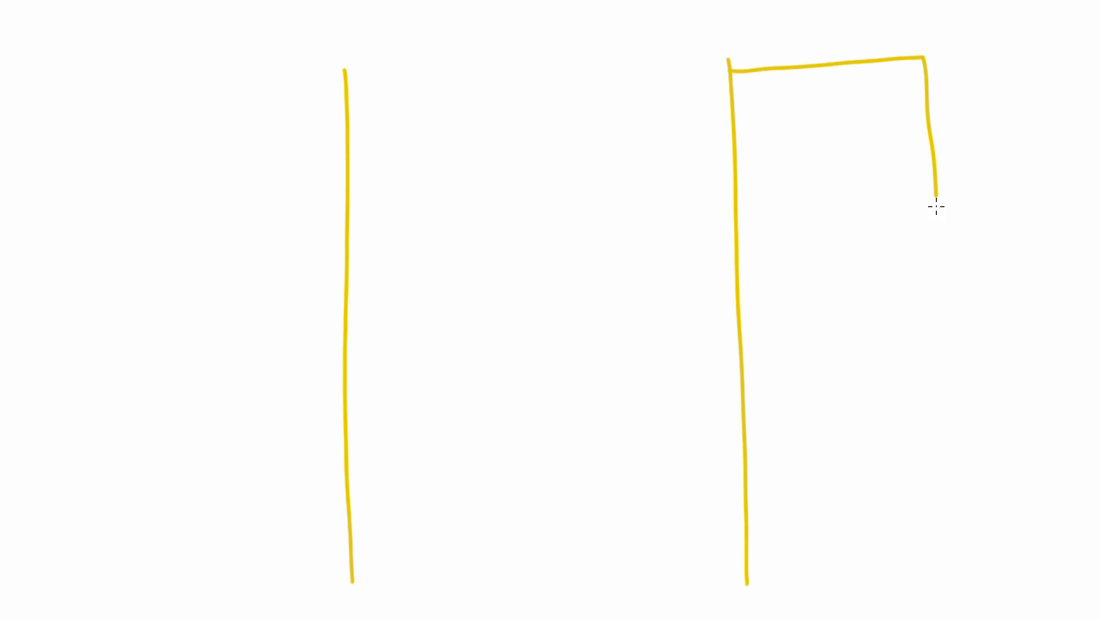
# Outline the right yellow column's wall and cell divider, and label Na+ at the pump
pyautogui.moveTo(937, 206); pyautogui.dragTo(934, 558)
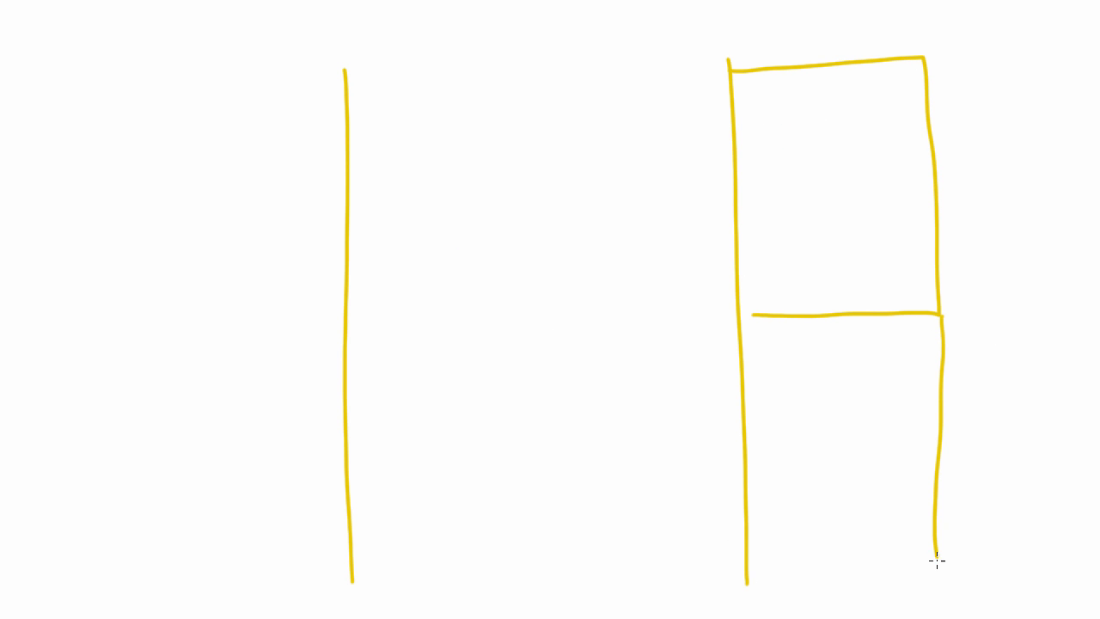
pyautogui.moveTo(937, 560); pyautogui.dragTo(747, 560)
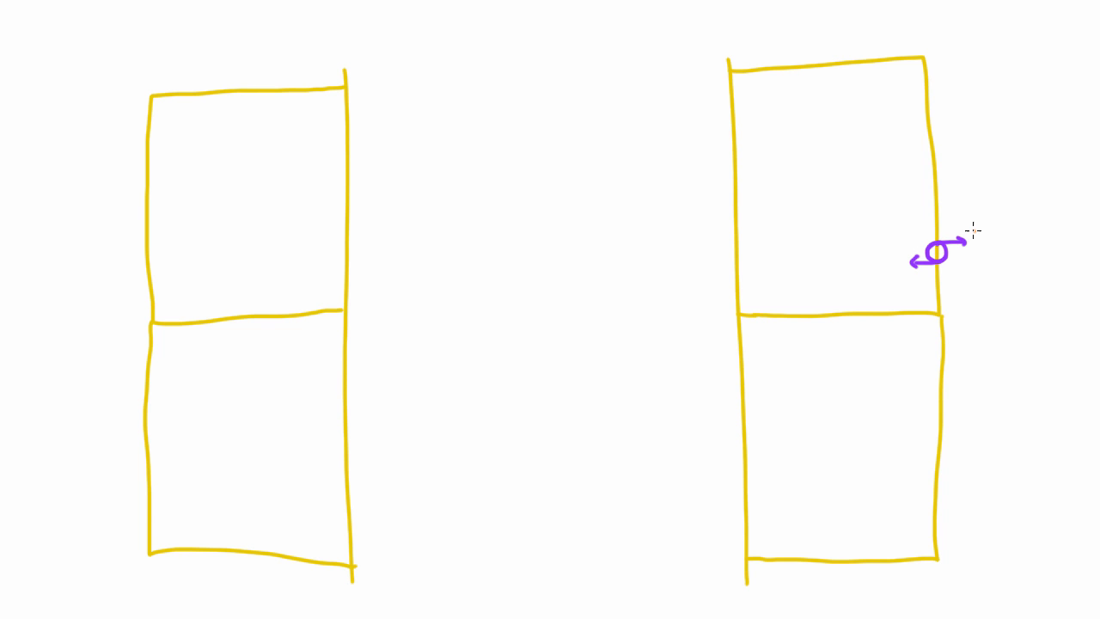
pyautogui.write('Na+')
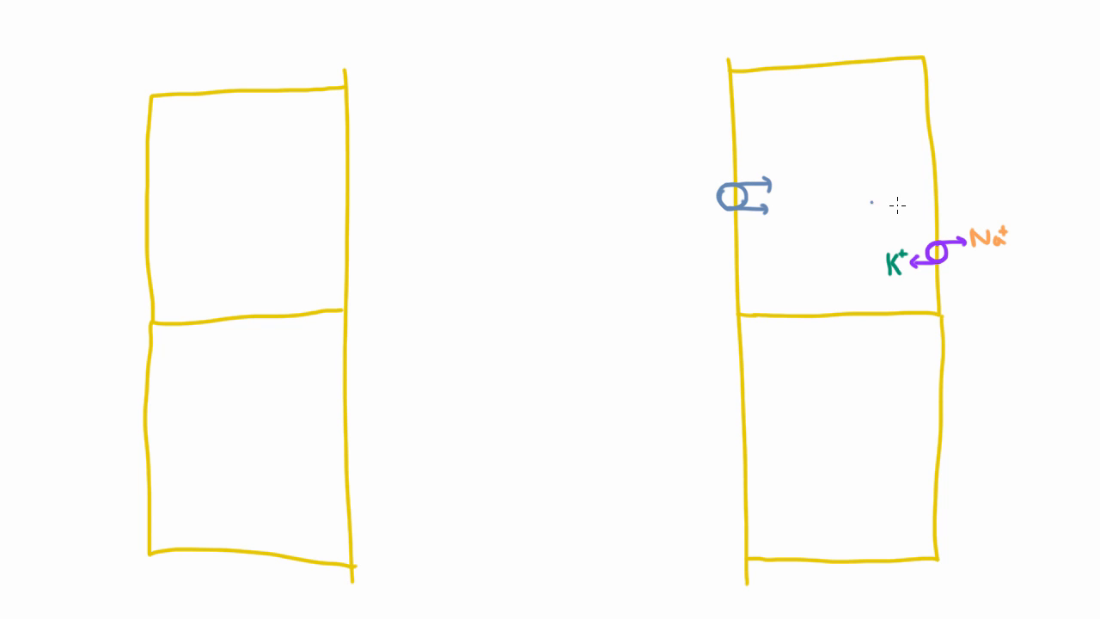
pyautogui.moveTo(778, 183)
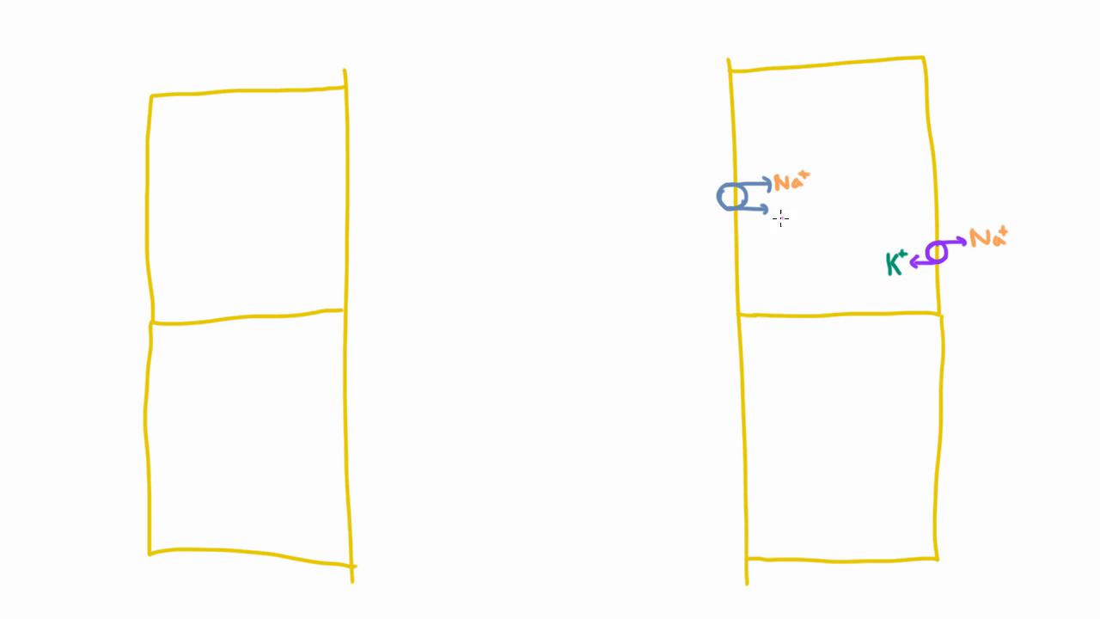
# Label the cotransporter Cl- and begin an orange note near the cell's top
pyautogui.write('Cl-')
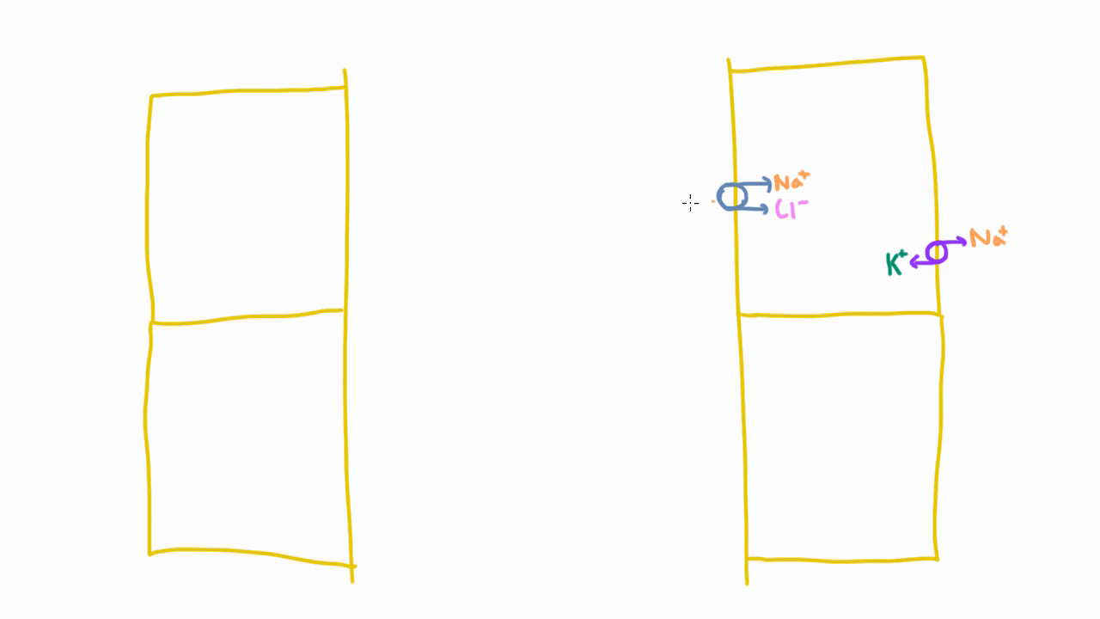
pyautogui.moveTo(812, 203)
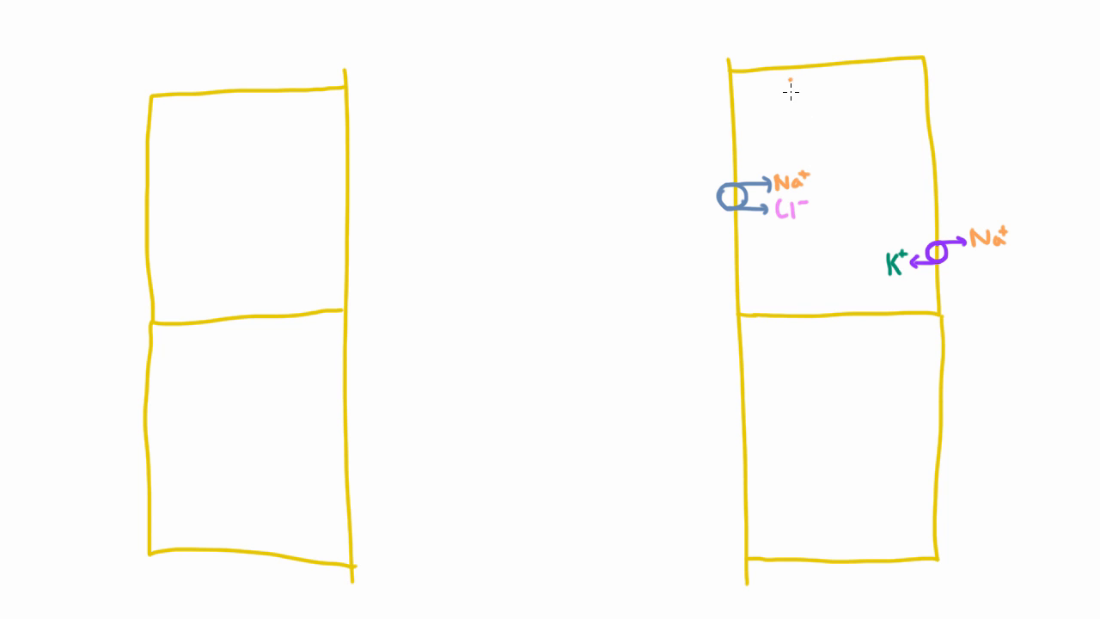
pyautogui.moveTo(786, 95); pyautogui.dragTo(825, 90)
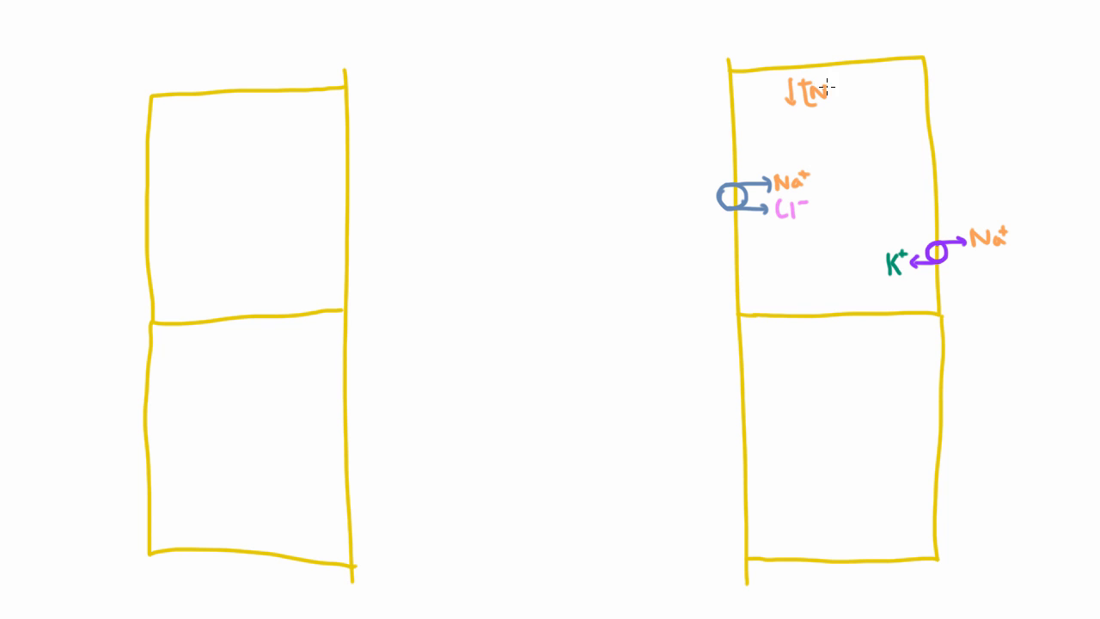